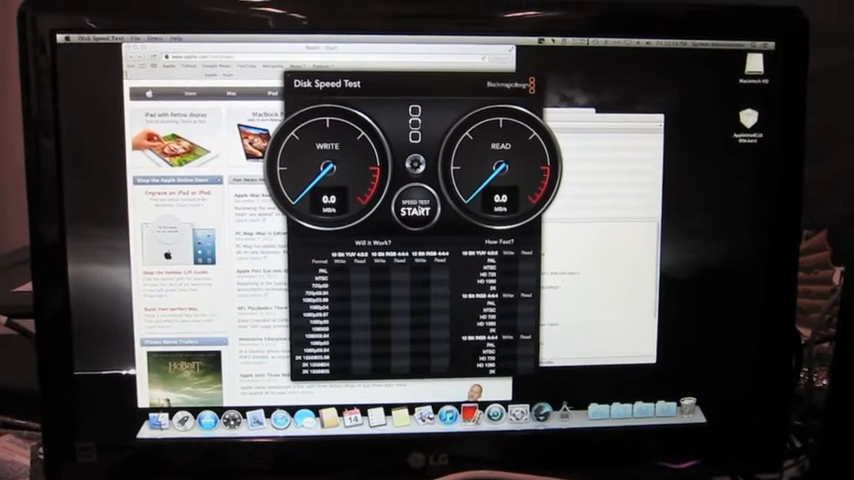
Start the write/read benchmark so the write gauge reads about 195 MB/s.
left_click(412, 205)
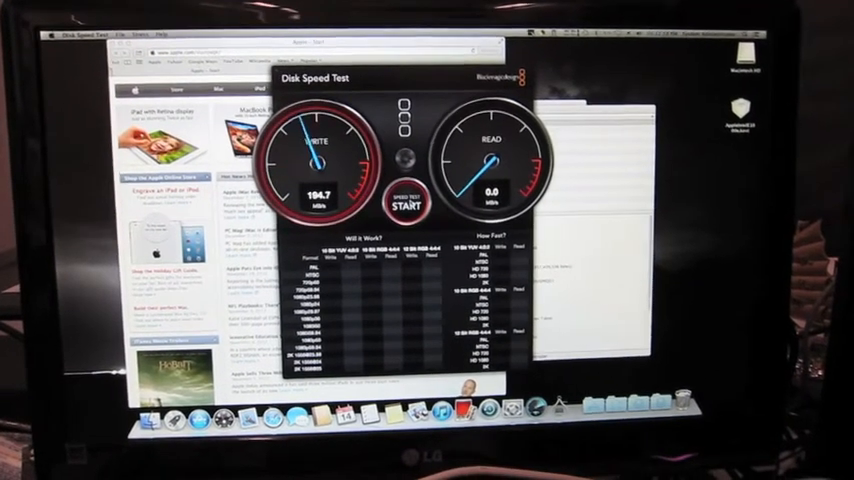